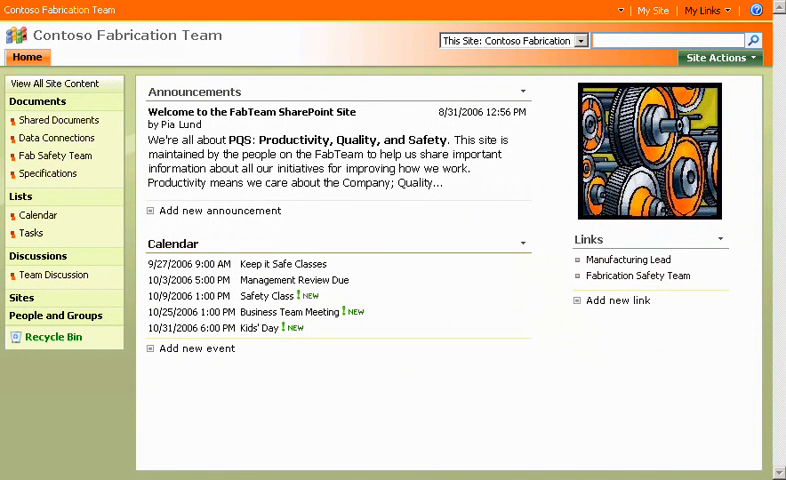
{"action": "mouse_move", "coordinate": [38, 216]}
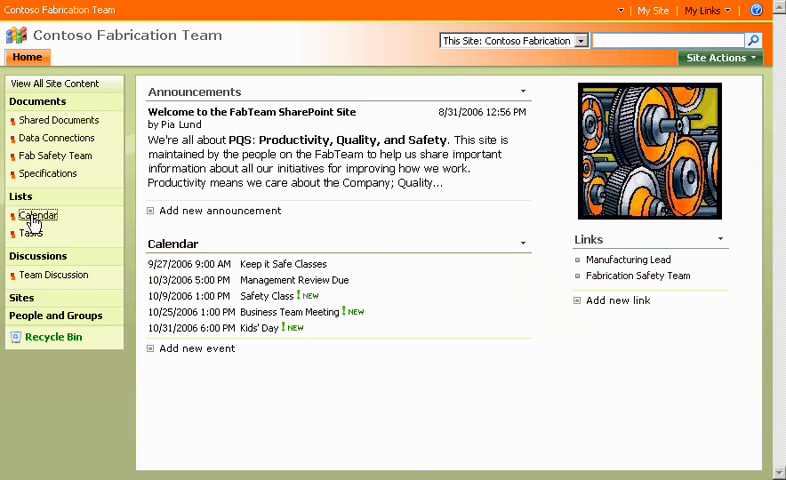
- Browse the team site's Calendar and Fab Safety Team library, then review the Windows components list including E-mail Services
{"action": "left_click", "coordinate": [39, 215]}
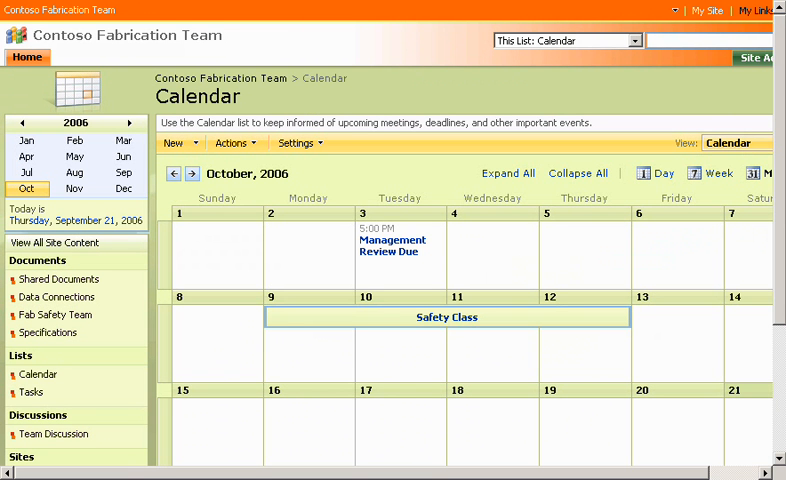
{"action": "mouse_move", "coordinate": [48, 314]}
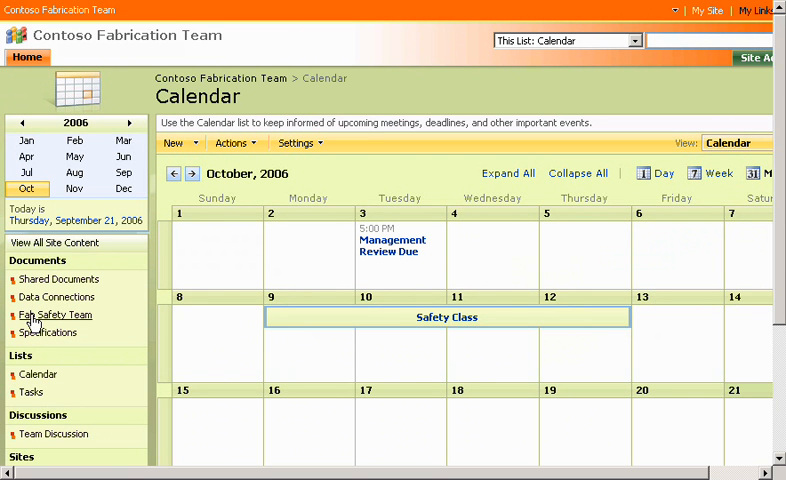
{"action": "left_click", "coordinate": [55, 315]}
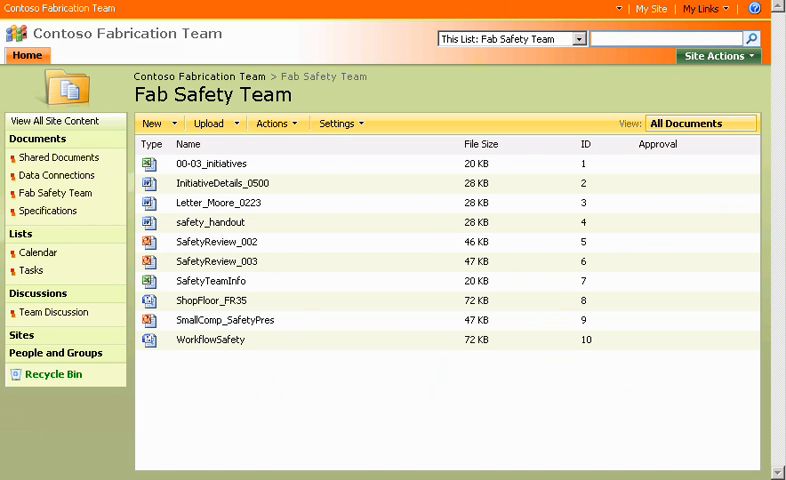
{"action": "left_click", "coordinate": [27, 55]}
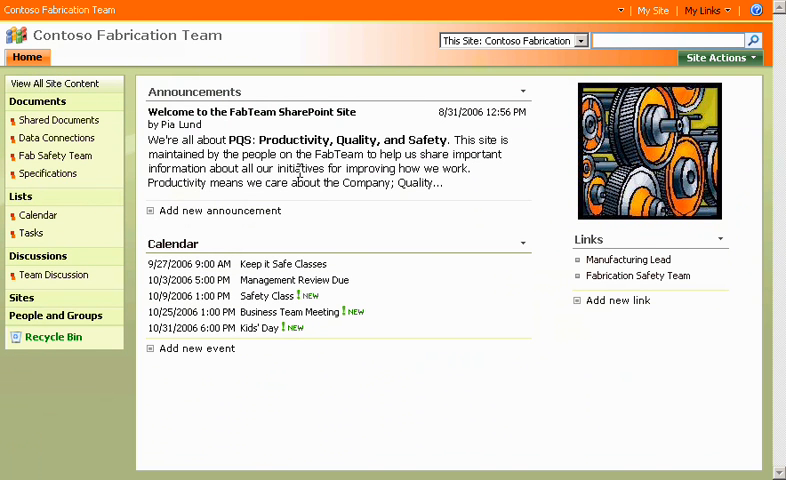
{"action": "mouse_move", "coordinate": [80, 177]}
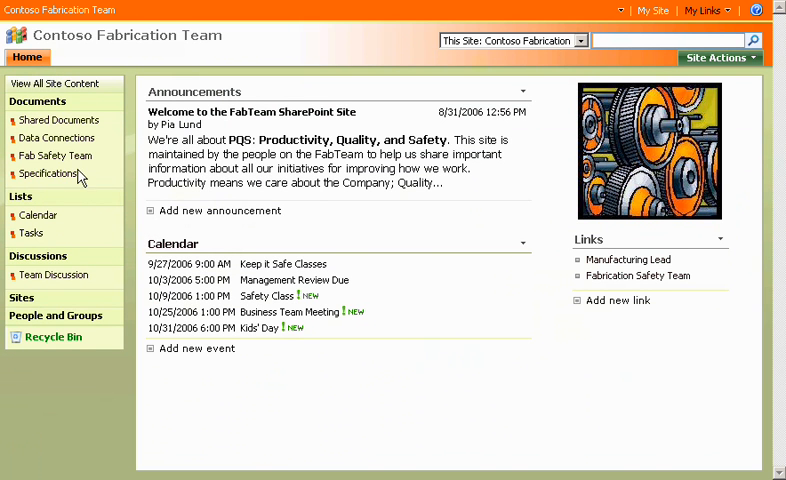
{"action": "mouse_move", "coordinate": [58, 120]}
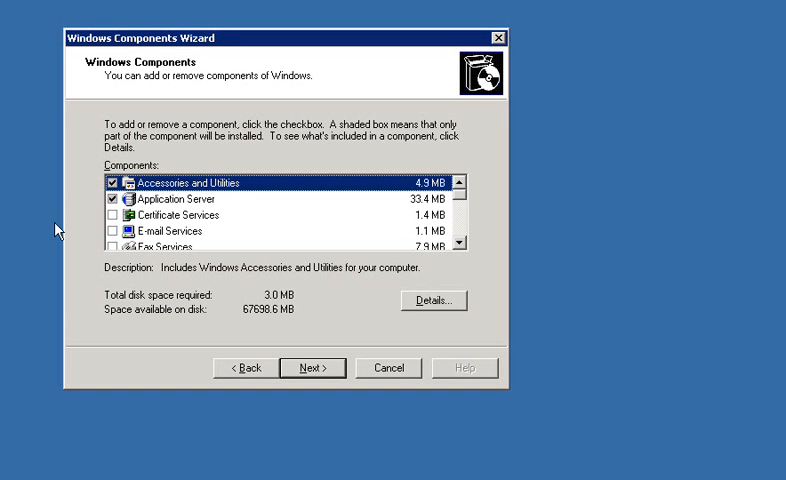
{"action": "left_click", "coordinate": [103, 231]}
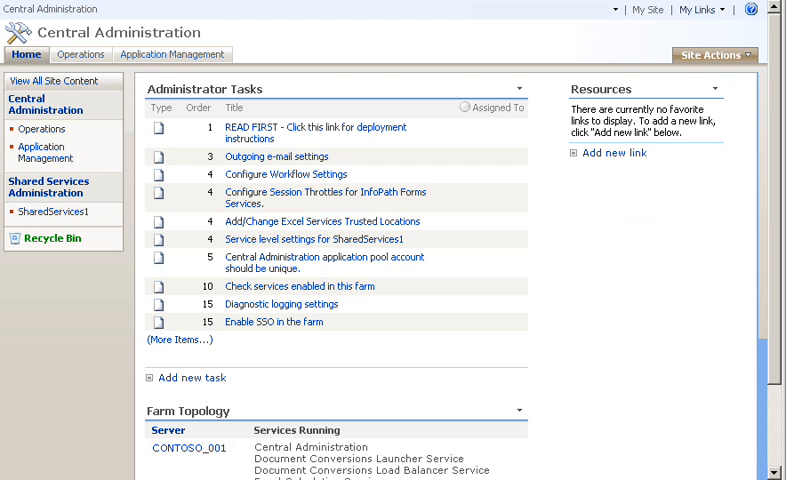
- Reach Configure Incoming E-Mail Settings through Operations > Incoming e-mail settings in Central Administration
{"action": "left_click", "coordinate": [79, 54]}
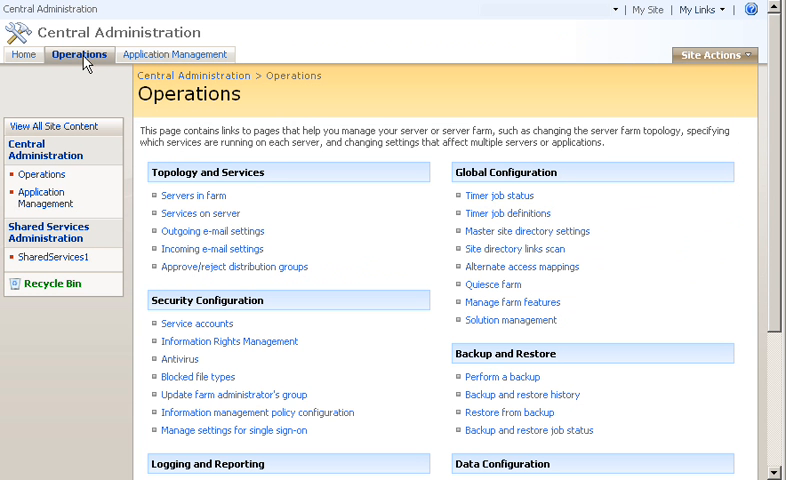
{"action": "mouse_move", "coordinate": [287, 186]}
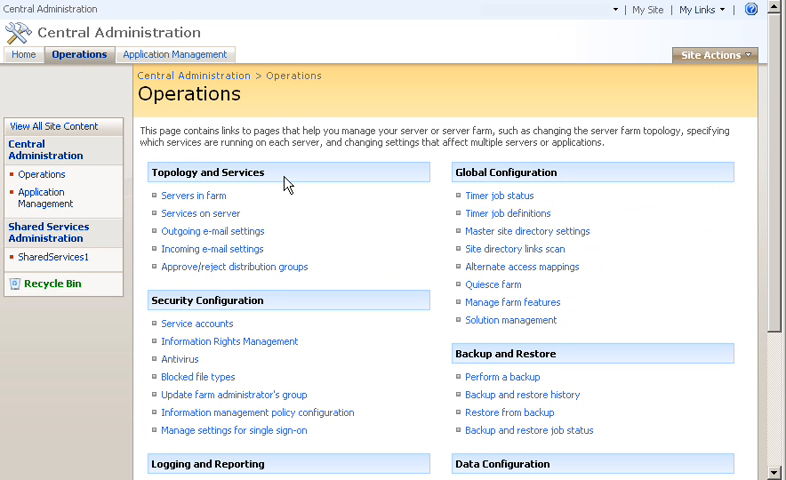
{"action": "mouse_move", "coordinate": [211, 249]}
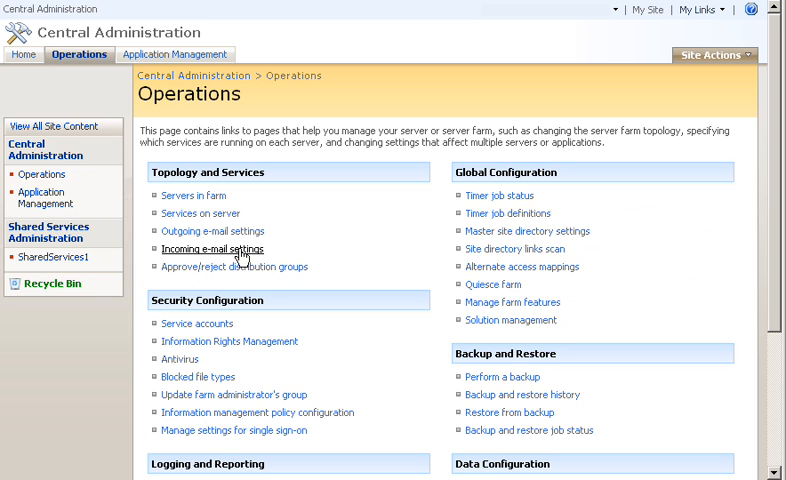
{"action": "left_click", "coordinate": [213, 249]}
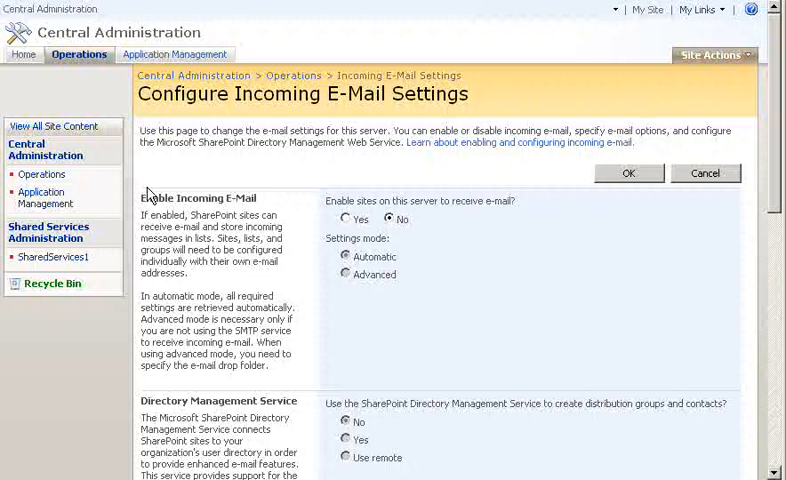
{"action": "mouse_move", "coordinate": [340, 231]}
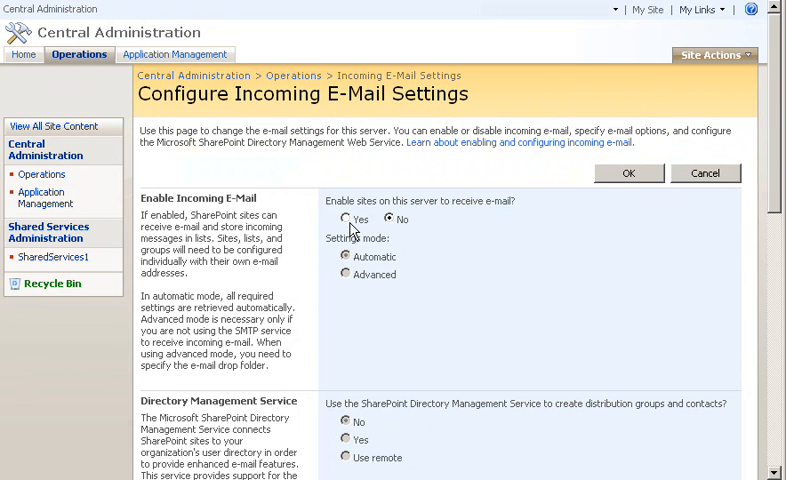
- Choose Yes so sites on this server can receive e-mail, keeping automatic settings mode
{"action": "left_click", "coordinate": [346, 219]}
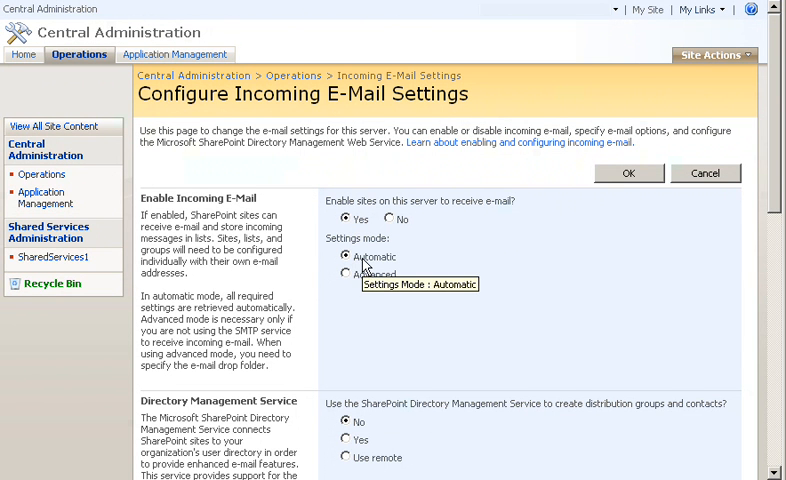
{"action": "mouse_move", "coordinate": [638, 180]}
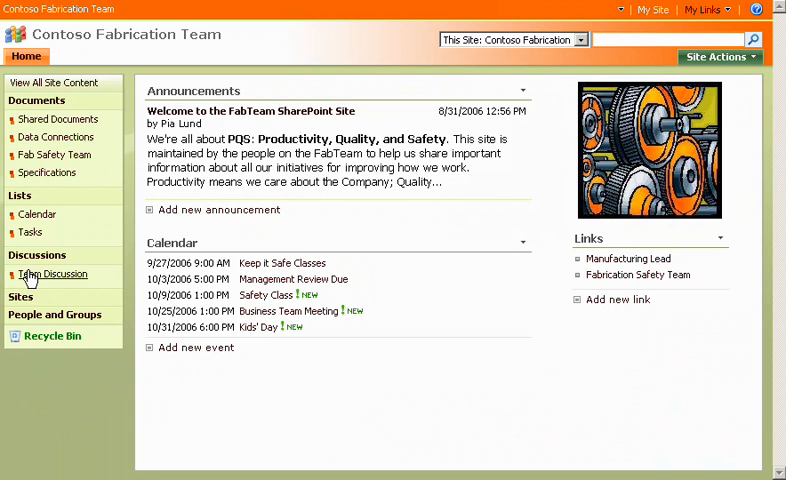
- Go from Team Discussion through Discussion Board Settings to its Incoming E-Mail Settings page
{"action": "left_click", "coordinate": [53, 274]}
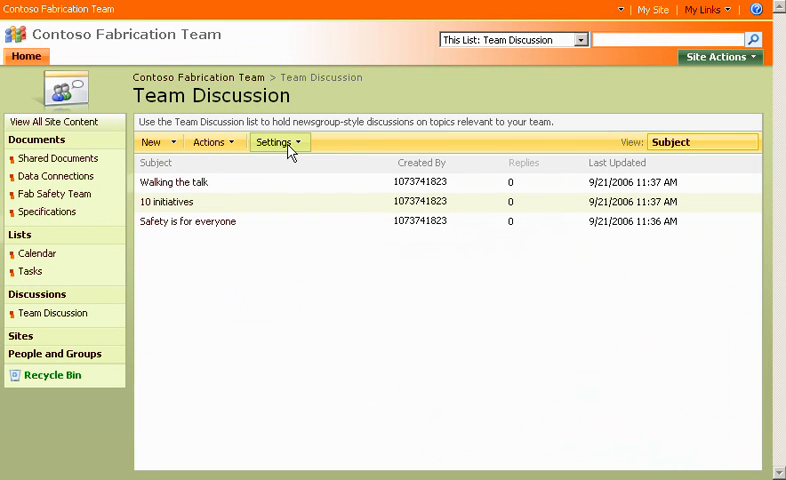
{"action": "left_click", "coordinate": [277, 142]}
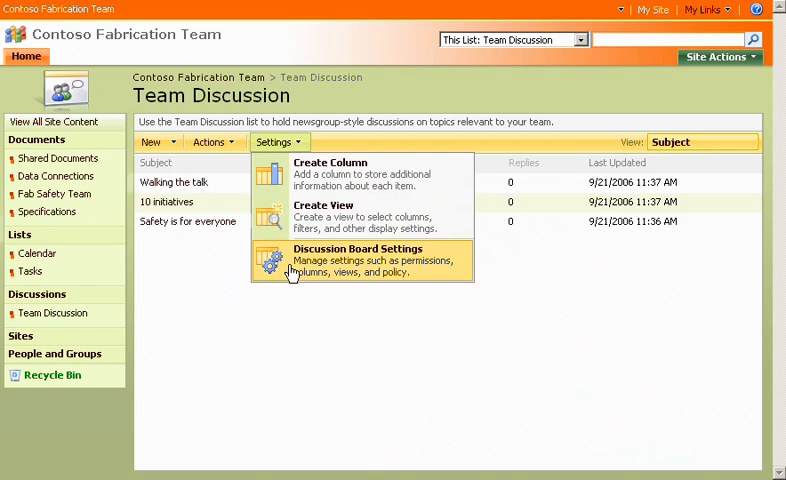
{"action": "left_click", "coordinate": [357, 248]}
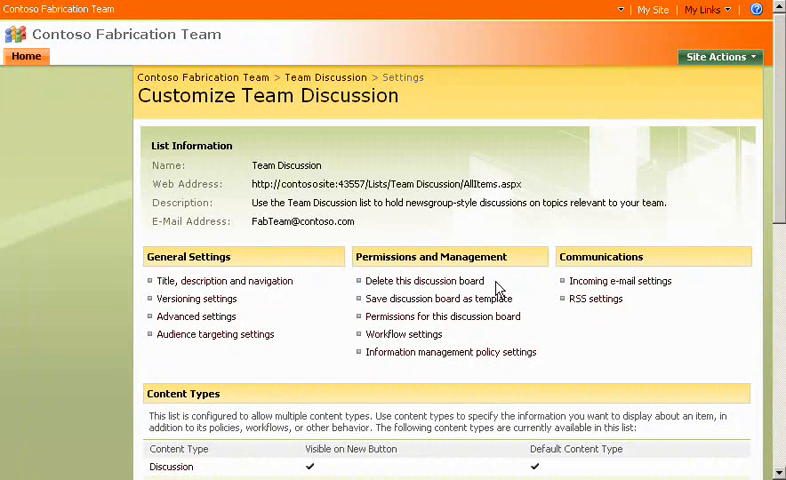
{"action": "mouse_move", "coordinate": [620, 281]}
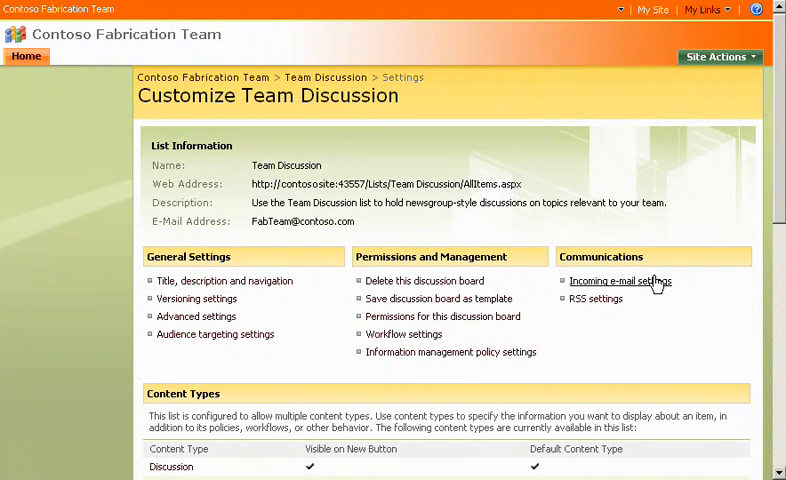
{"action": "left_click", "coordinate": [620, 281]}
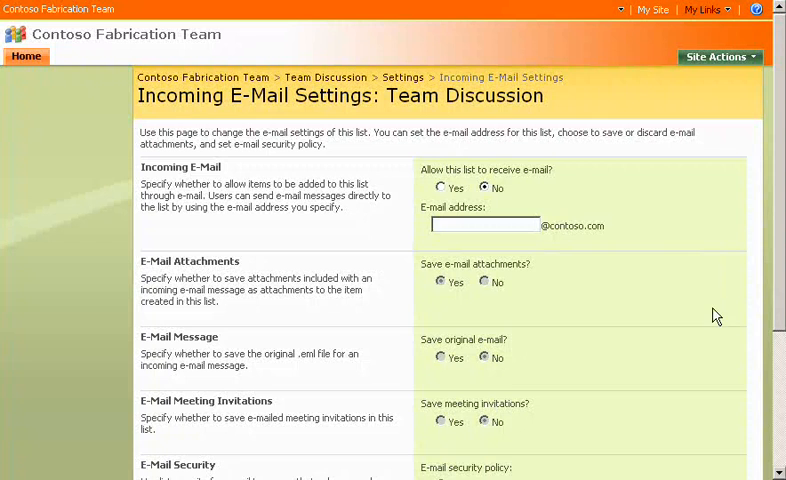
{"action": "left_click", "coordinate": [440, 188]}
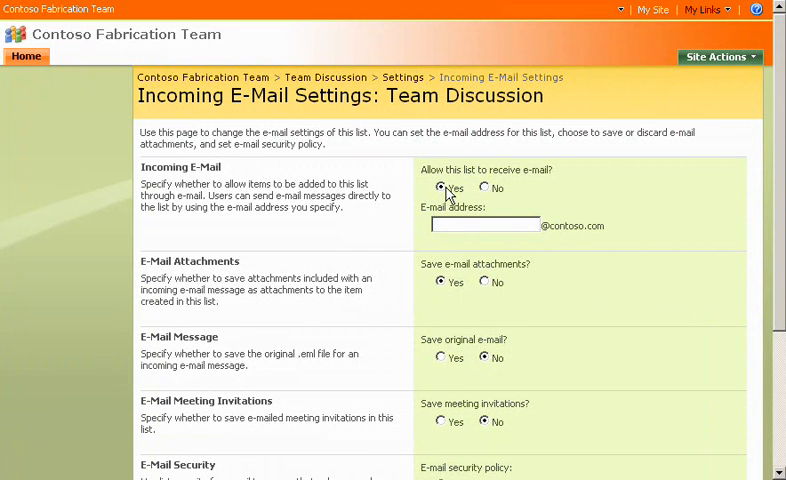
{"action": "left_click", "coordinate": [485, 224]}
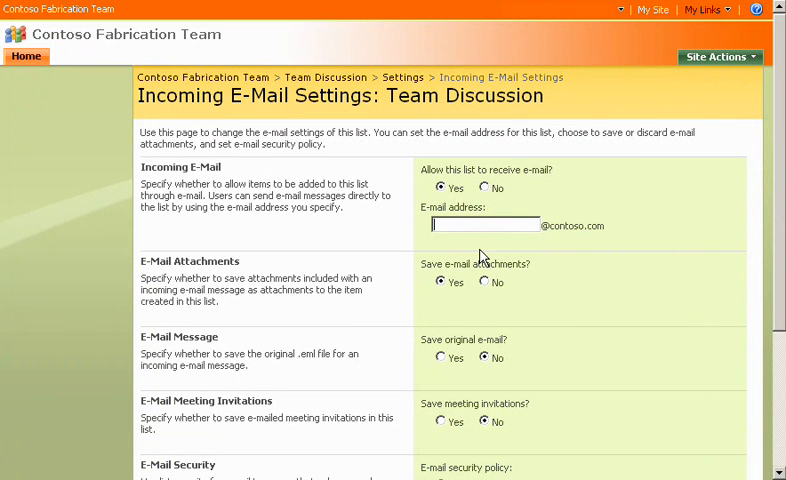
{"action": "type", "text": "FabTea"}
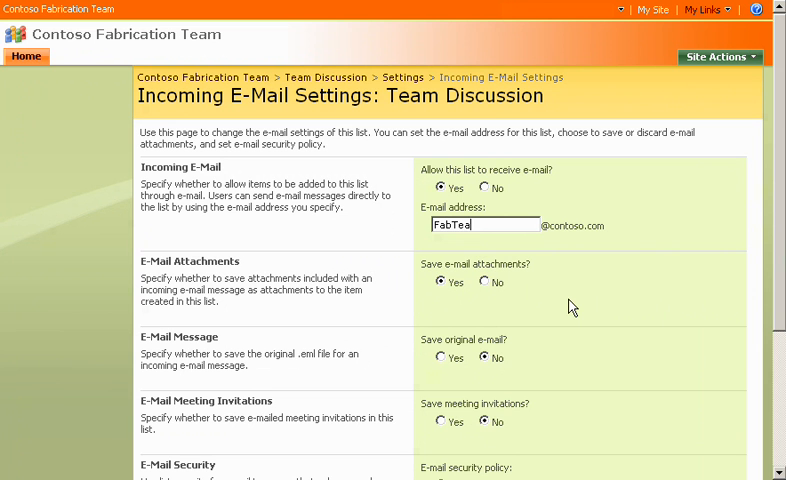
{"action": "type", "text": "mDisc"}
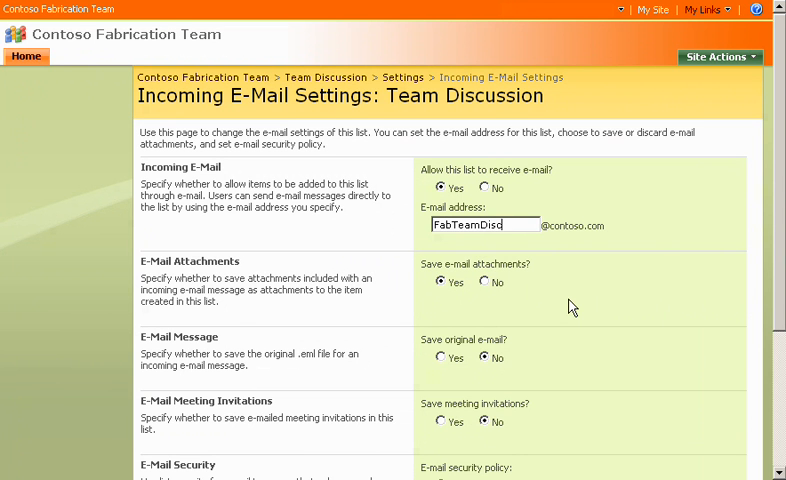
{"action": "mouse_move", "coordinate": [771, 283]}
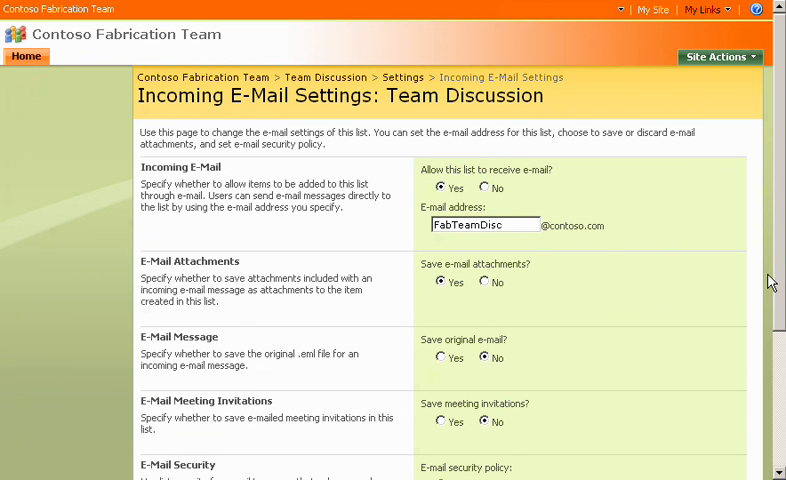
{"action": "scroll", "scroll_direction": "down", "scroll_amount": 3}
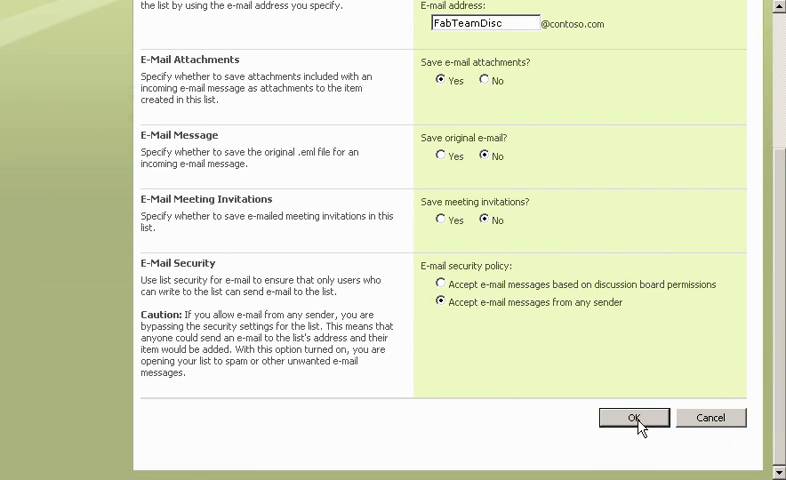
{"action": "left_click", "coordinate": [633, 417]}
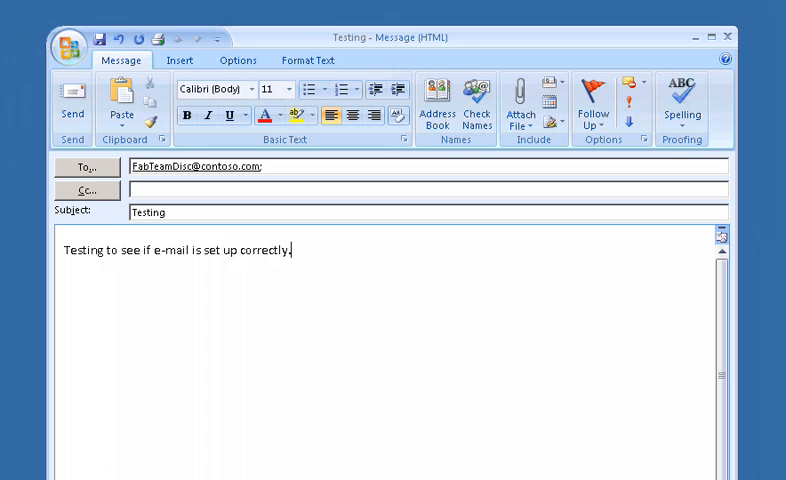
{"action": "mouse_move", "coordinate": [30, 120]}
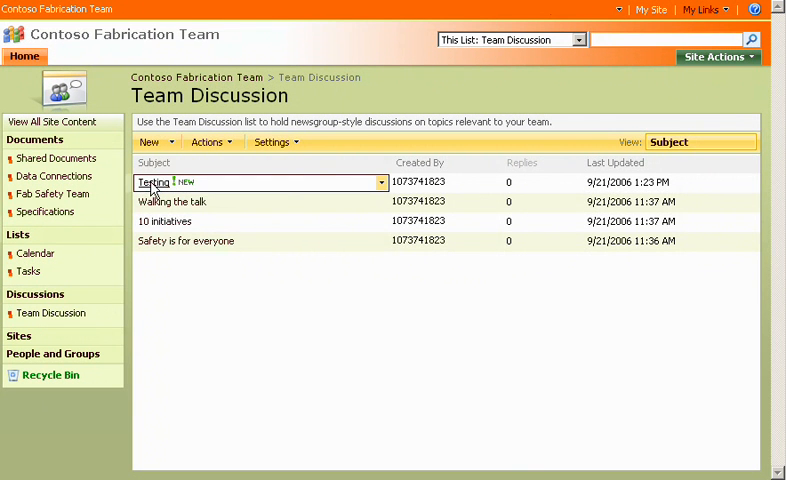
{"action": "left_click", "coordinate": [151, 182]}
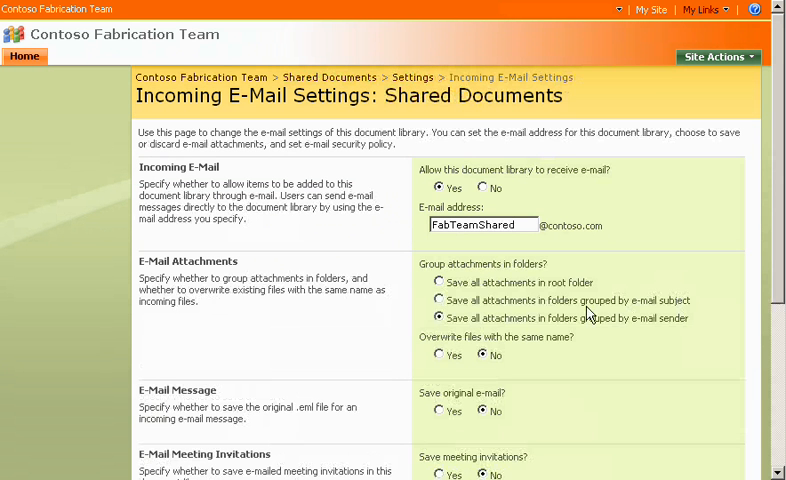
{"action": "left_click", "coordinate": [438, 282]}
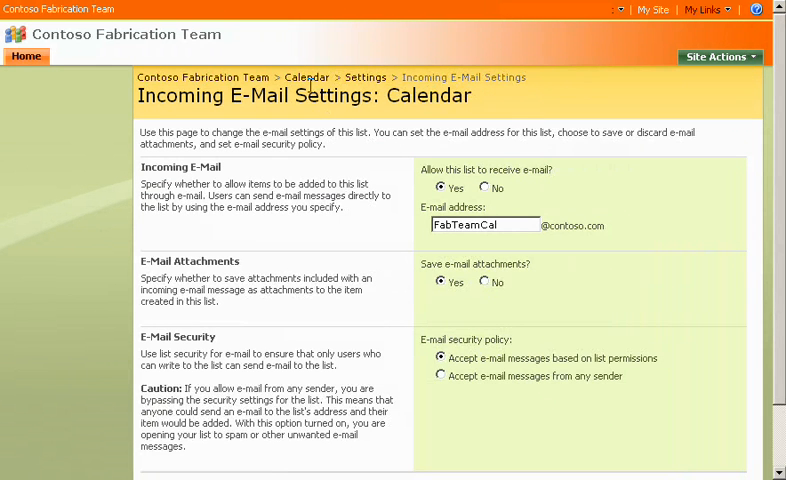
{"action": "left_click", "coordinate": [307, 77]}
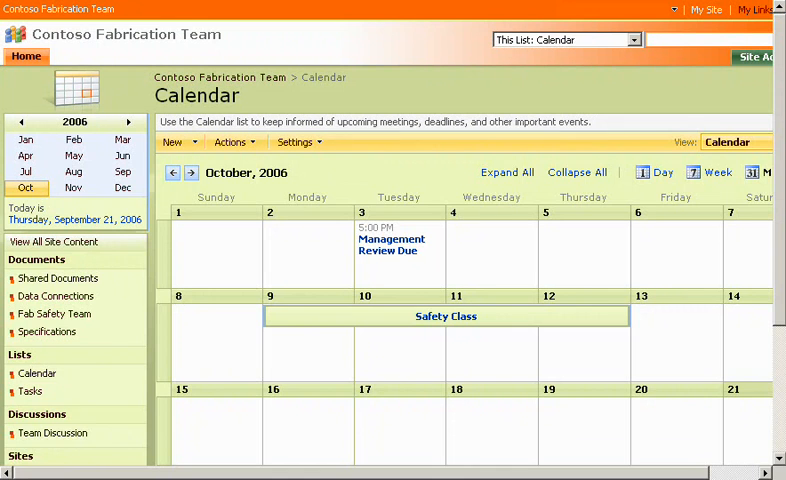
- Check Team Discussion for the post, then return to the Contoso Fabrication Team home page
{"action": "left_click", "coordinate": [52, 433]}
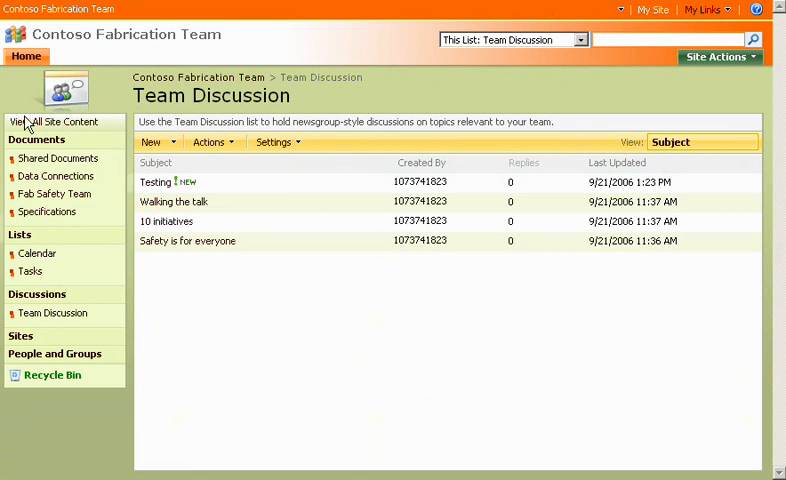
{"action": "left_click", "coordinate": [26, 56]}
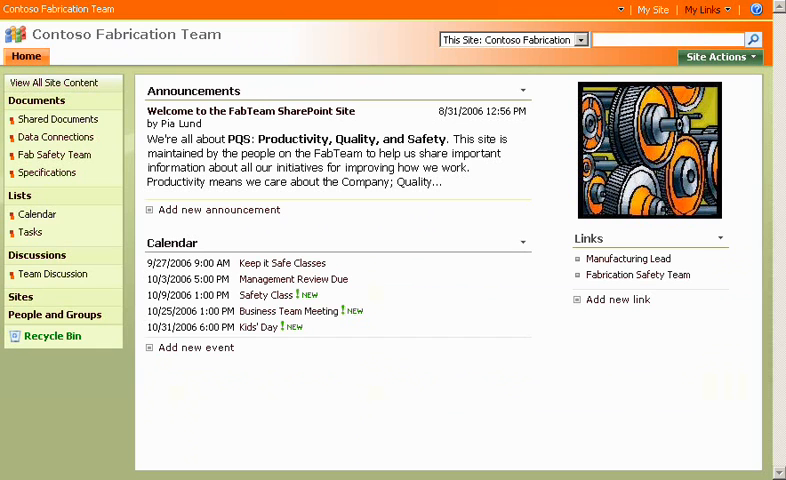